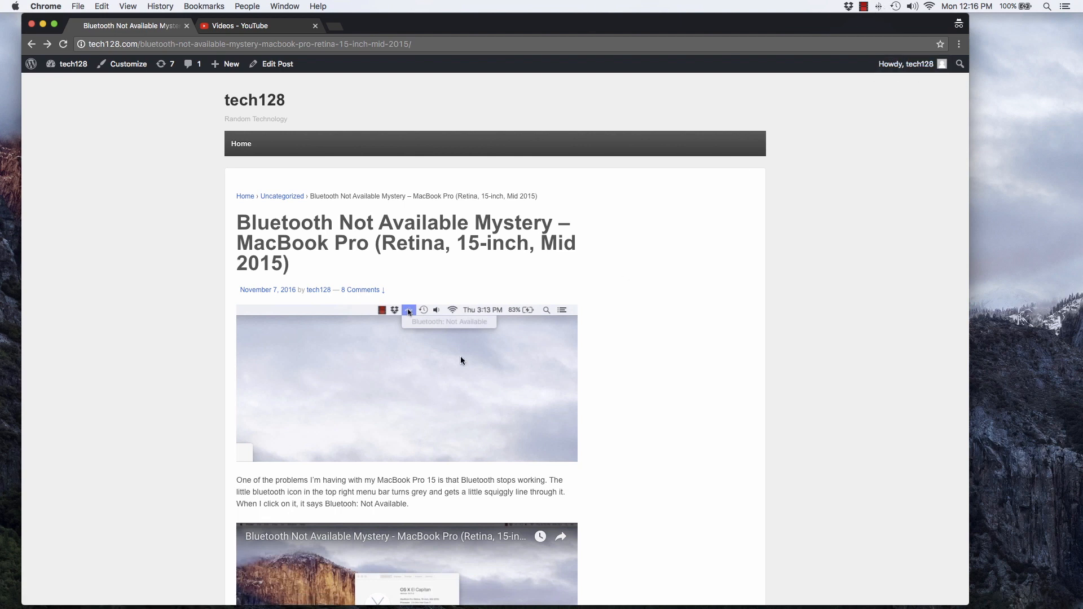
mouse_move(415, 334)
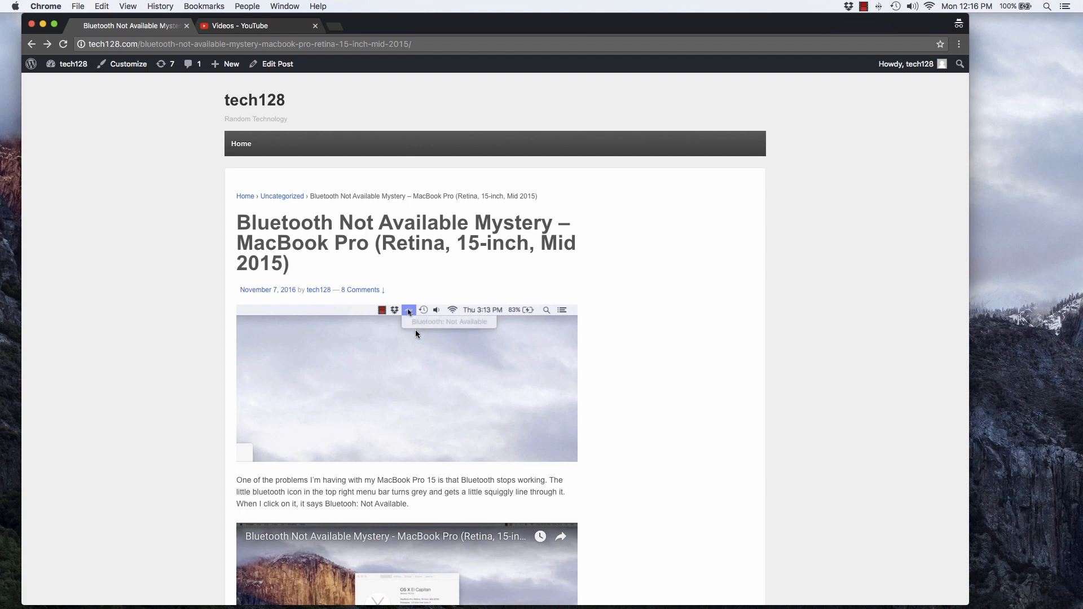
mouse_move(499, 328)
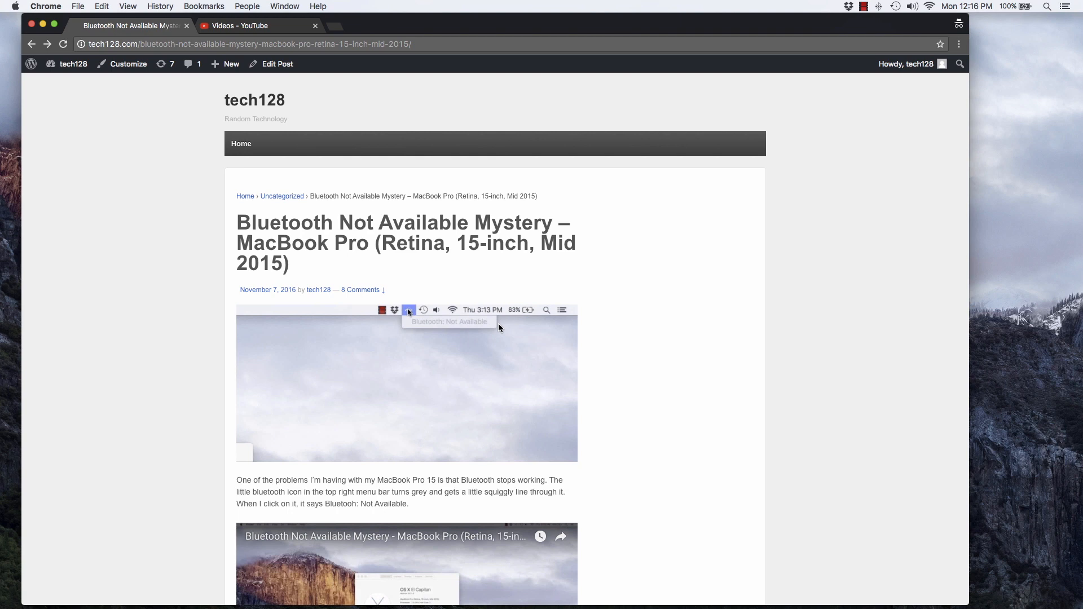
mouse_move(392, 136)
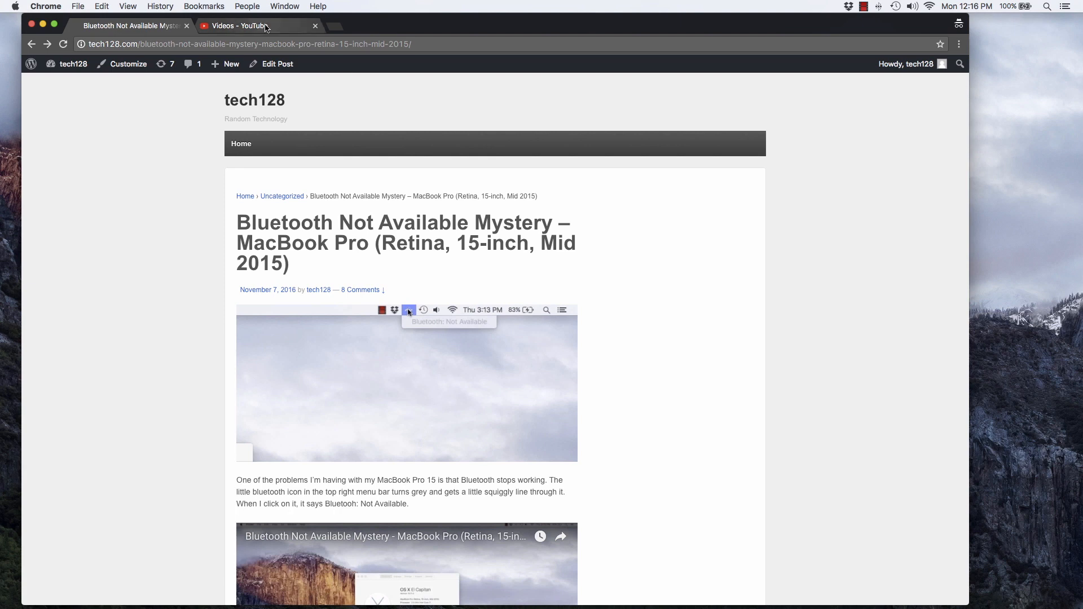
- Switch between the Bluetooth blog post and the YouTube 'bluetooth mystery' videos list
click(256, 25)
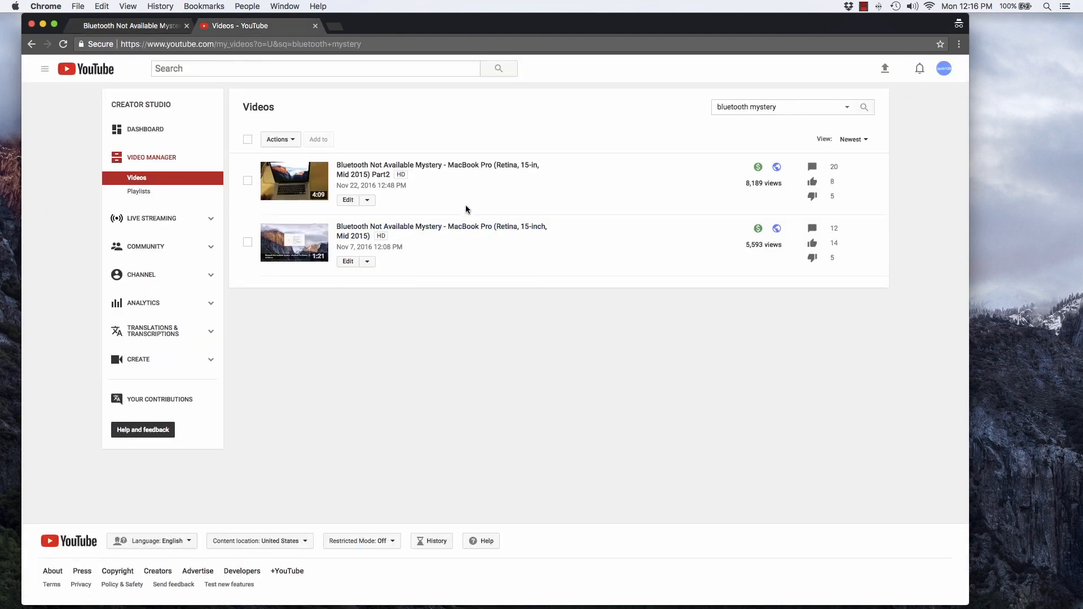
click(128, 26)
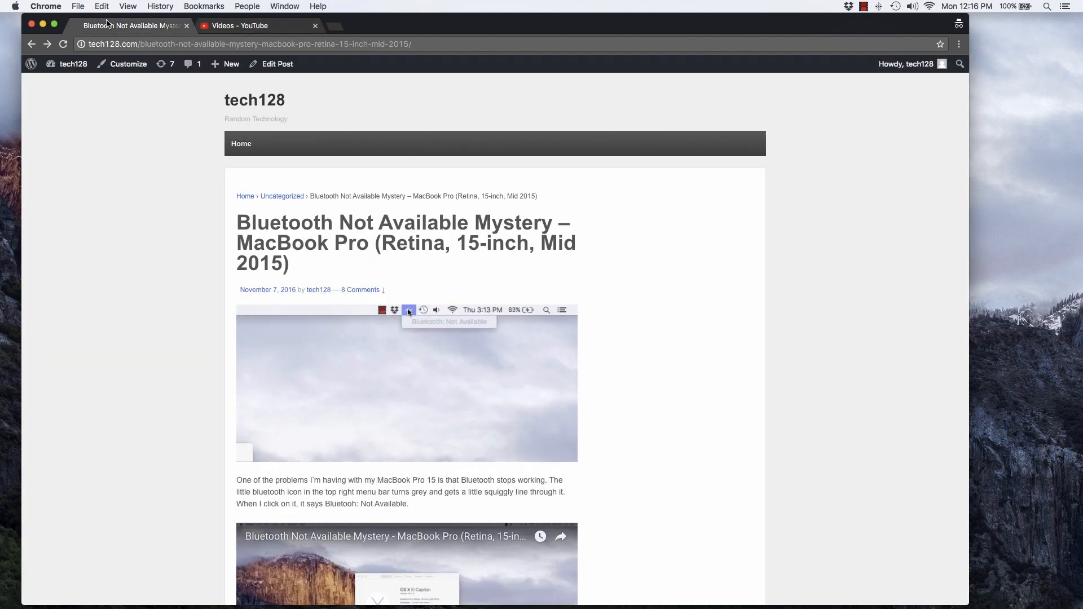
click(259, 26)
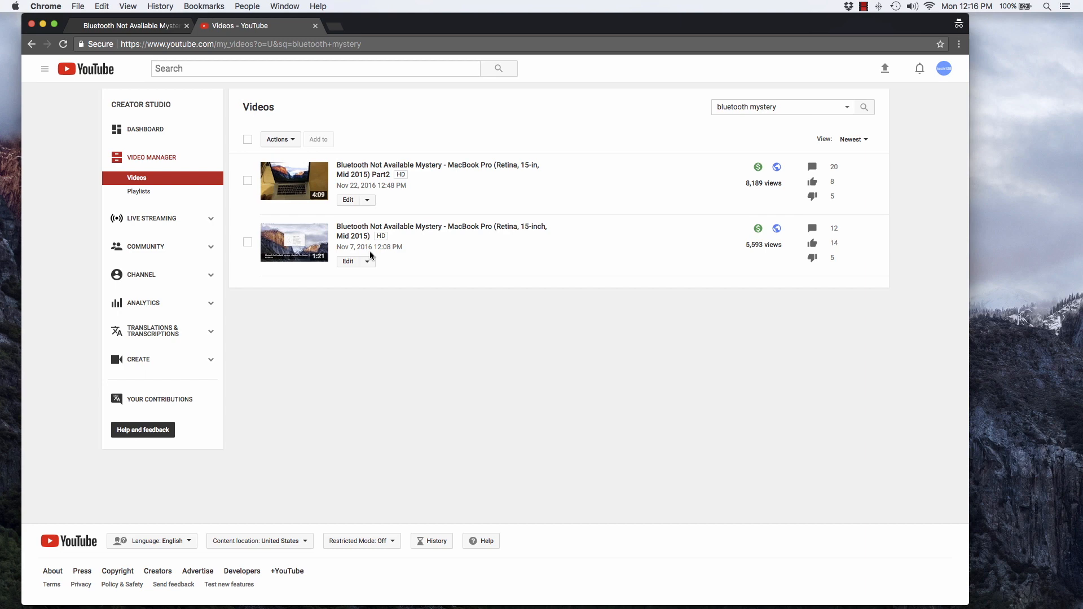
mouse_move(437, 169)
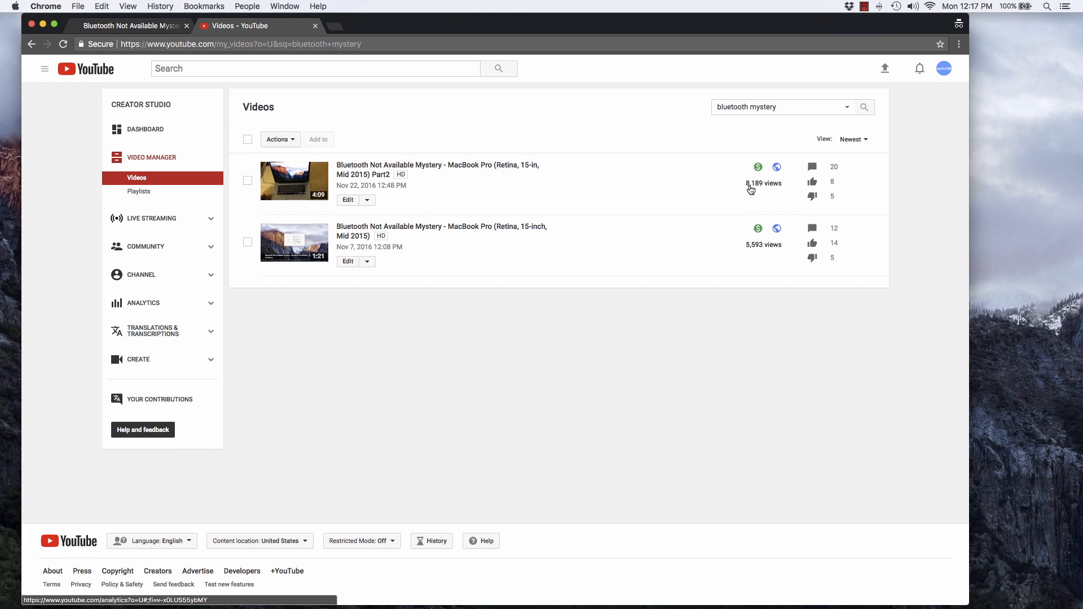
mouse_move(442, 161)
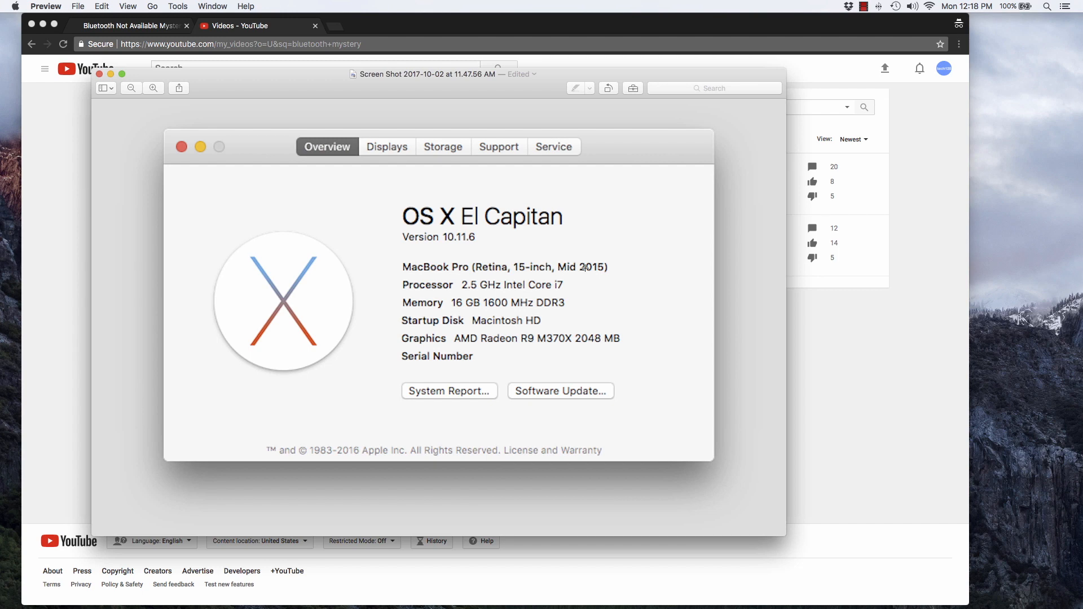
mouse_move(458, 344)
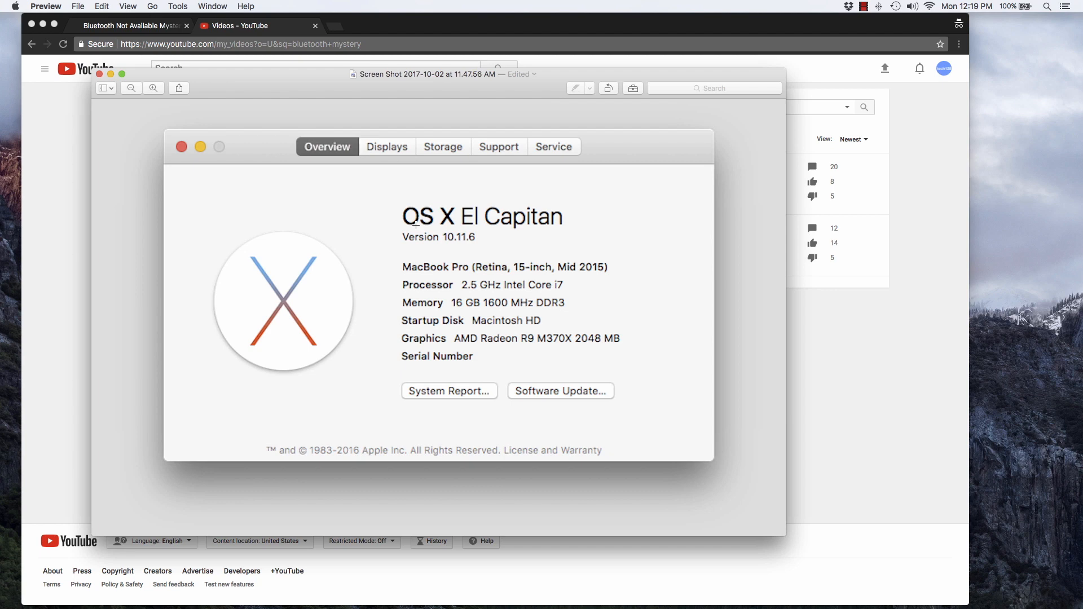
- Bring Chrome back in front of Preview, showing the two 'bluetooth mystery' videos
click(182, 147)
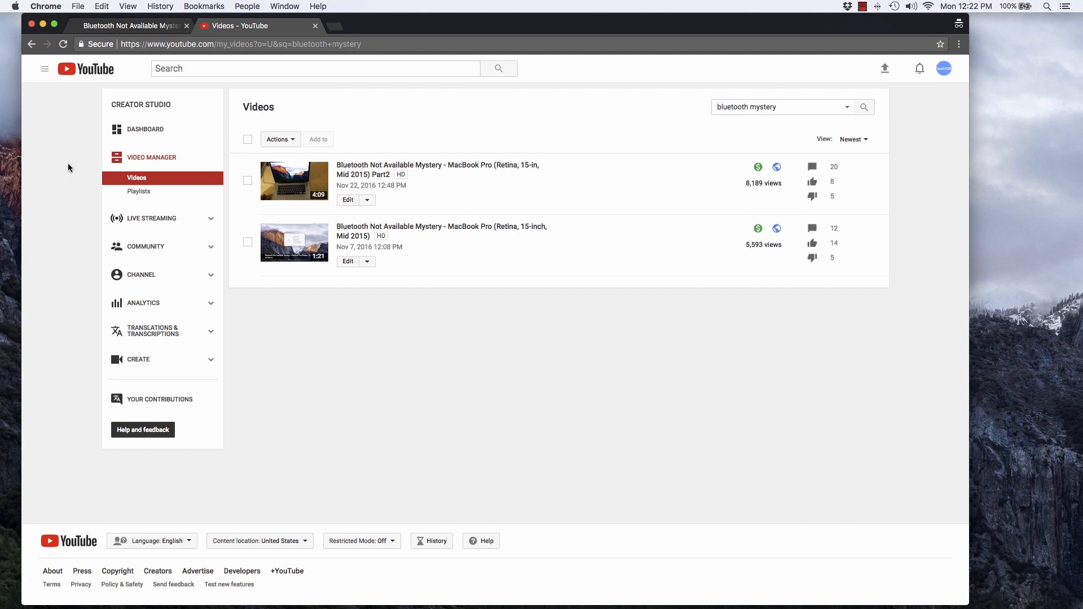
mouse_move(377, 199)
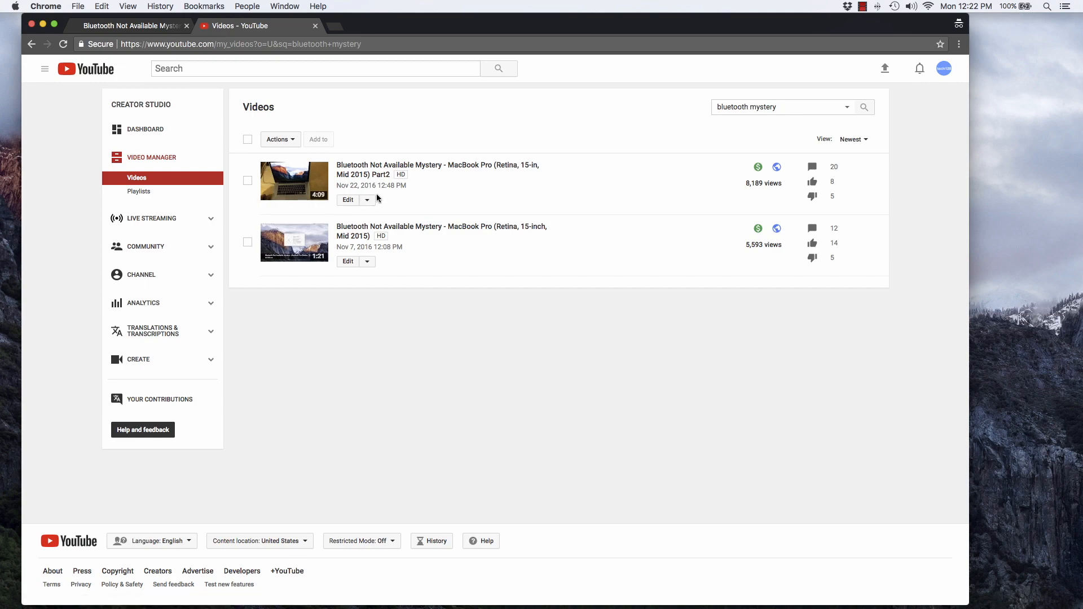
mouse_move(593, 103)
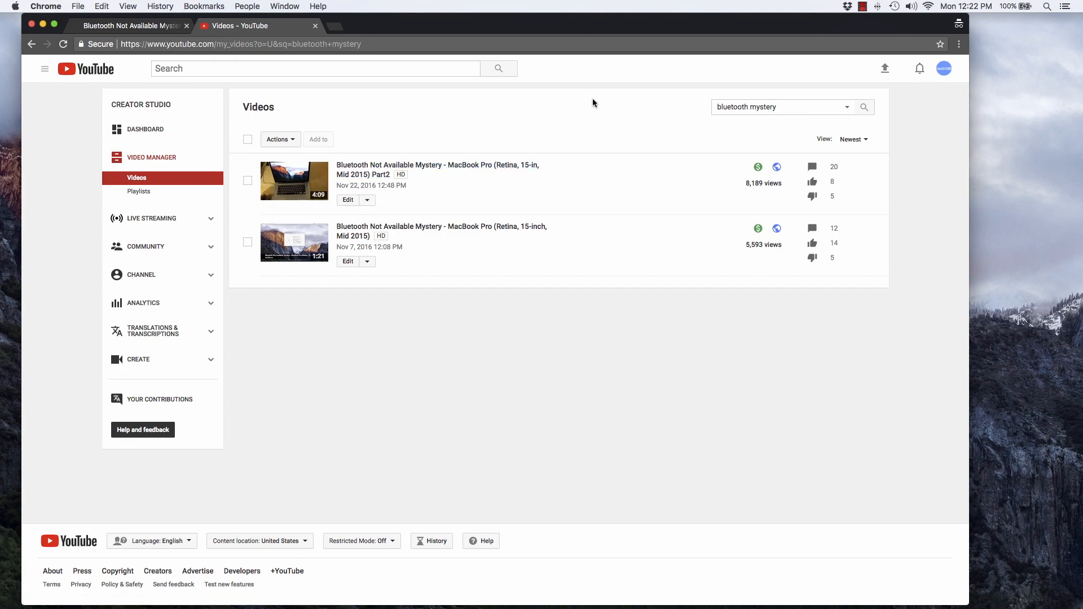